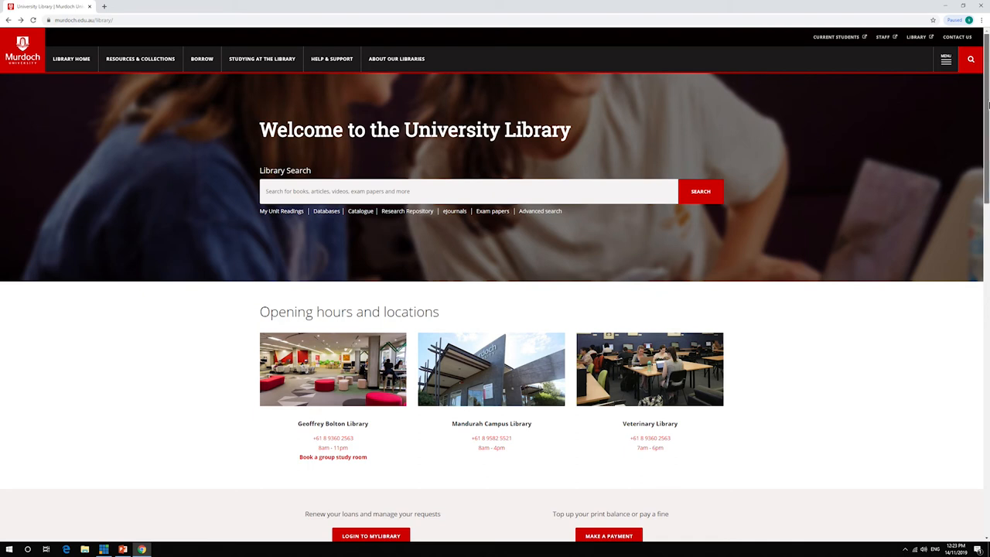
Go from the library home to Referencing Guides, then open the Chicago style guide.
{"action": "scroll", "scroll_direction": "down", "scroll_amount": 3}
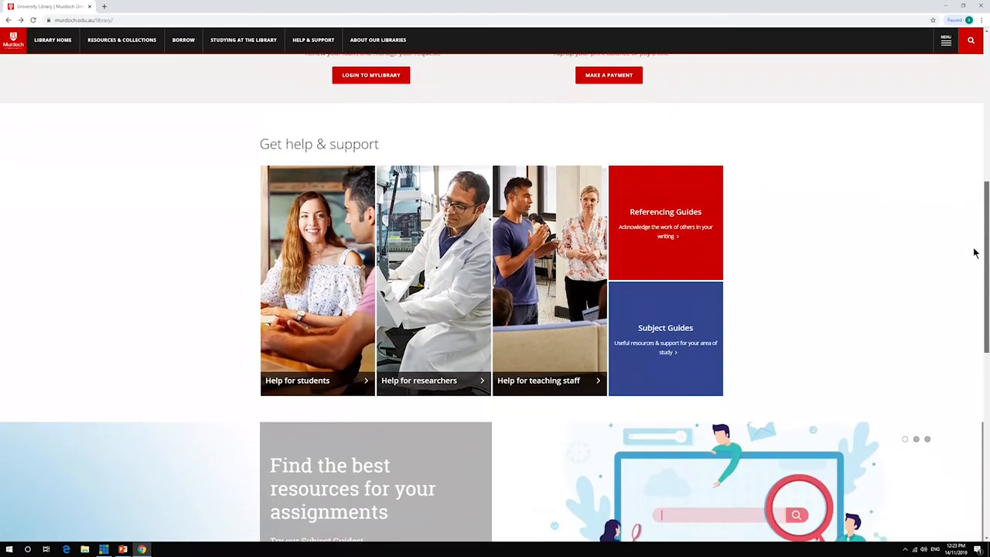
{"action": "left_click", "coordinate": [665, 223]}
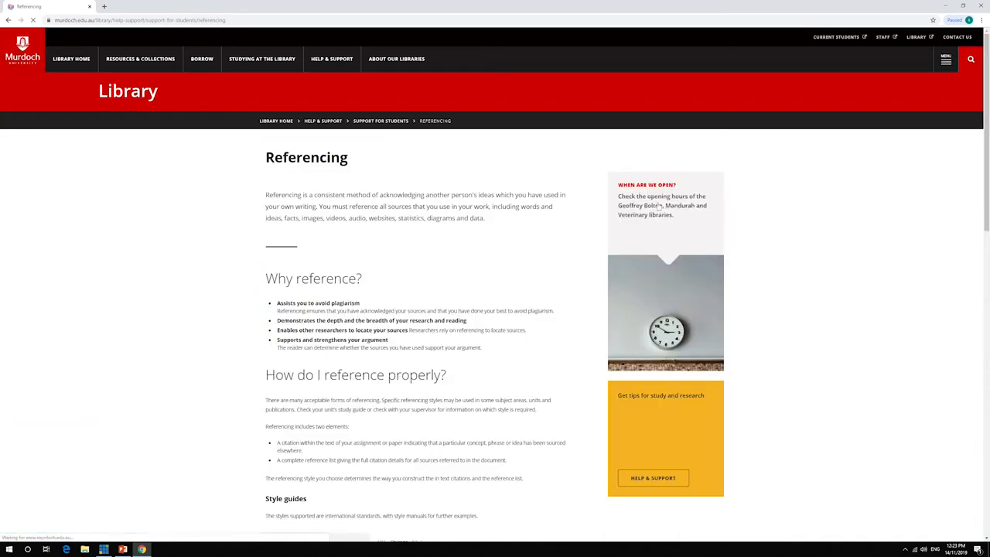
{"action": "scroll", "scroll_direction": "down", "scroll_amount": 3}
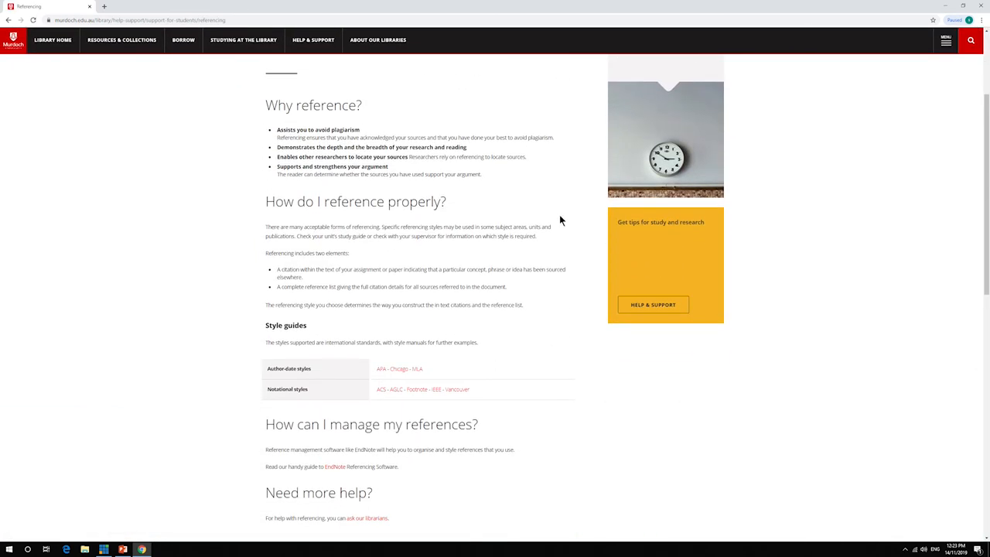
{"action": "left_click", "coordinate": [393, 368]}
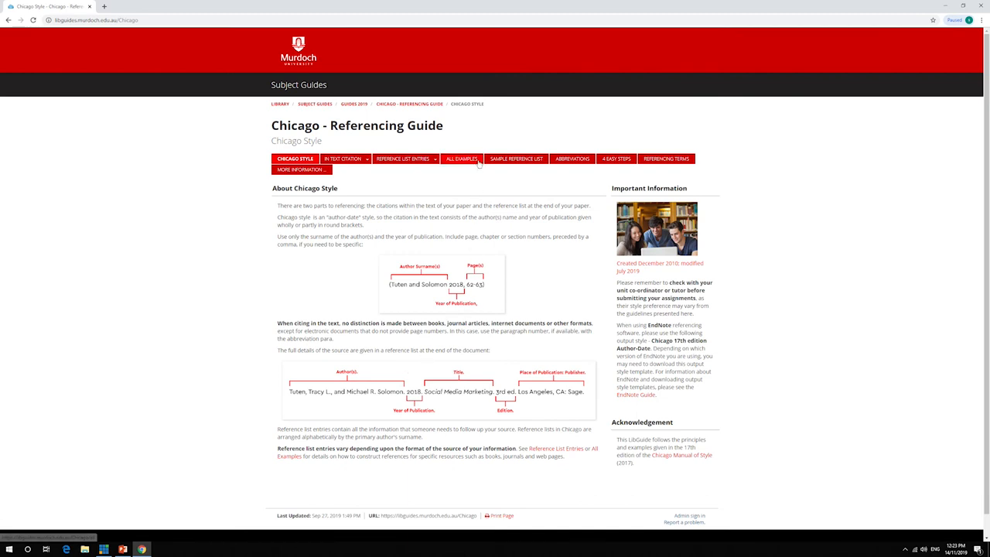
Open the ALL EXAMPLES page and expand the IN TEXT CITATION menu.
{"action": "left_click", "coordinate": [460, 159]}
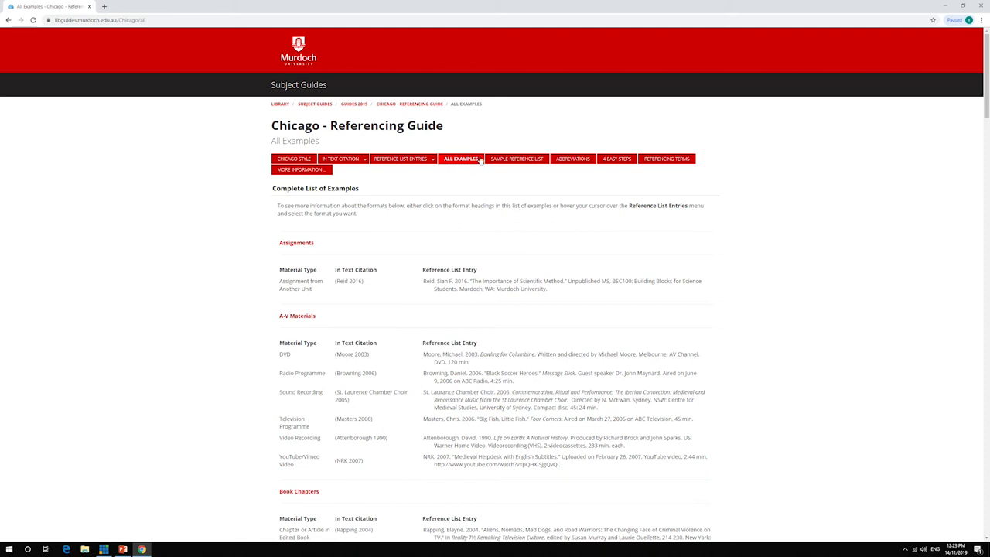
{"action": "left_click", "coordinate": [341, 159]}
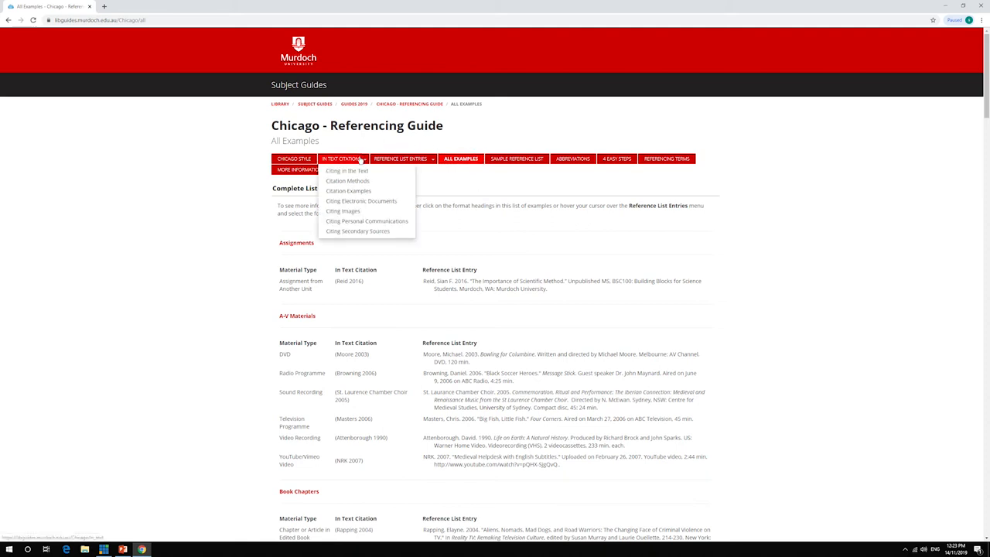
Choose Citation Examples from the IN TEXT CITATION menu.
{"action": "left_click", "coordinate": [349, 191]}
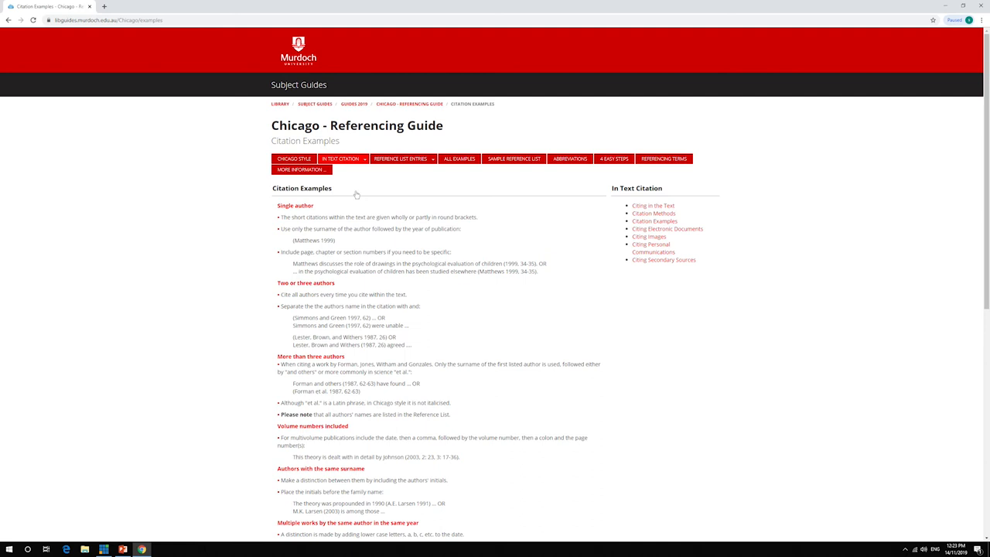
{"action": "mouse_move", "coordinate": [497, 188]}
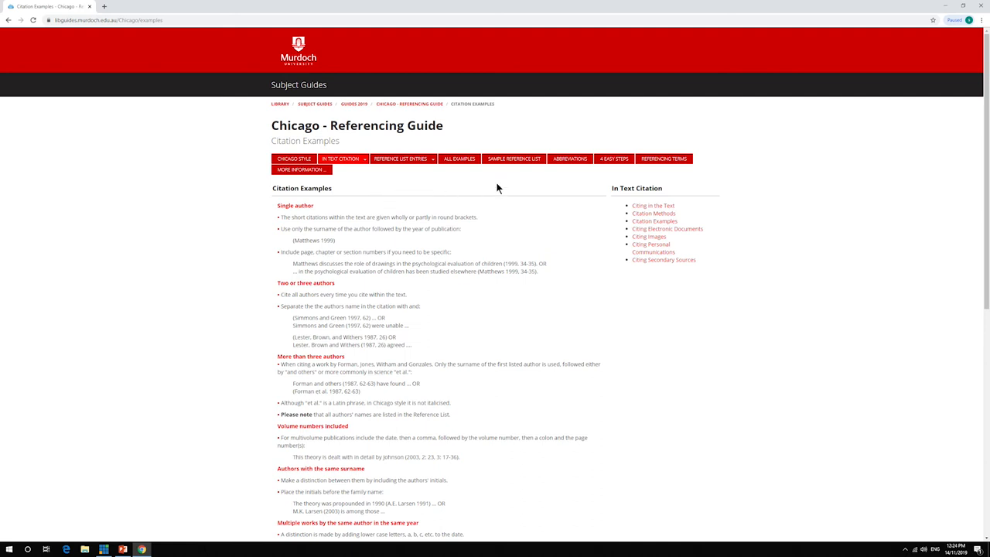
Go back to the guide's ALL EXAMPLES page.
{"action": "left_click", "coordinate": [514, 159]}
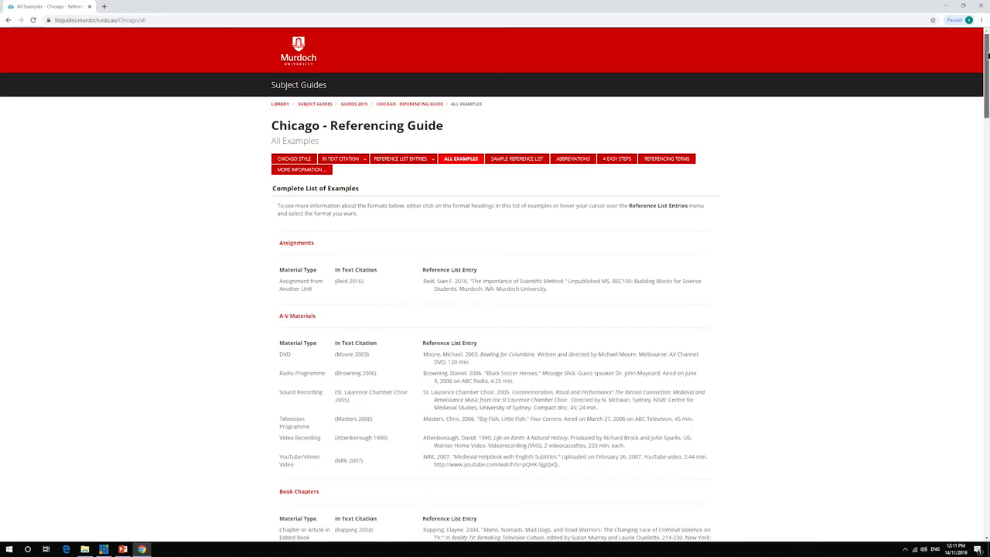
Scroll down the All Examples page to the E-journals and Images example tables.
{"action": "scroll", "scroll_direction": "down", "scroll_amount": 3}
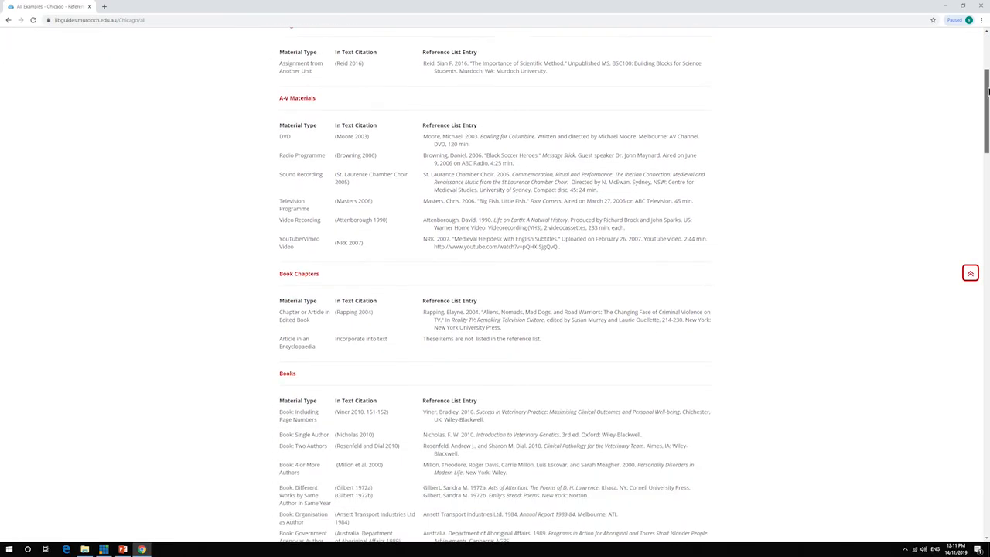
{"action": "scroll", "scroll_direction": "down", "scroll_amount": 3}
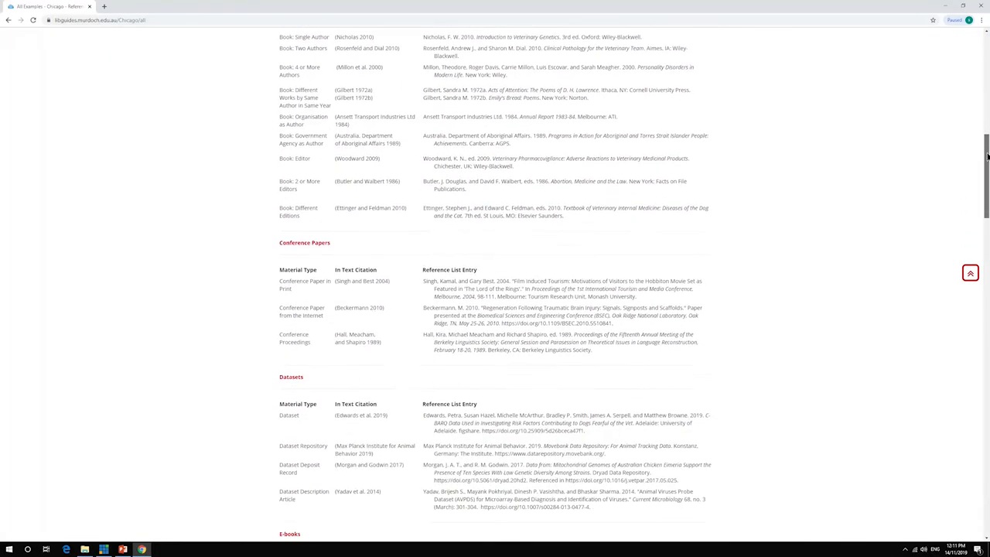
{"action": "scroll", "scroll_direction": "down", "scroll_amount": 3}
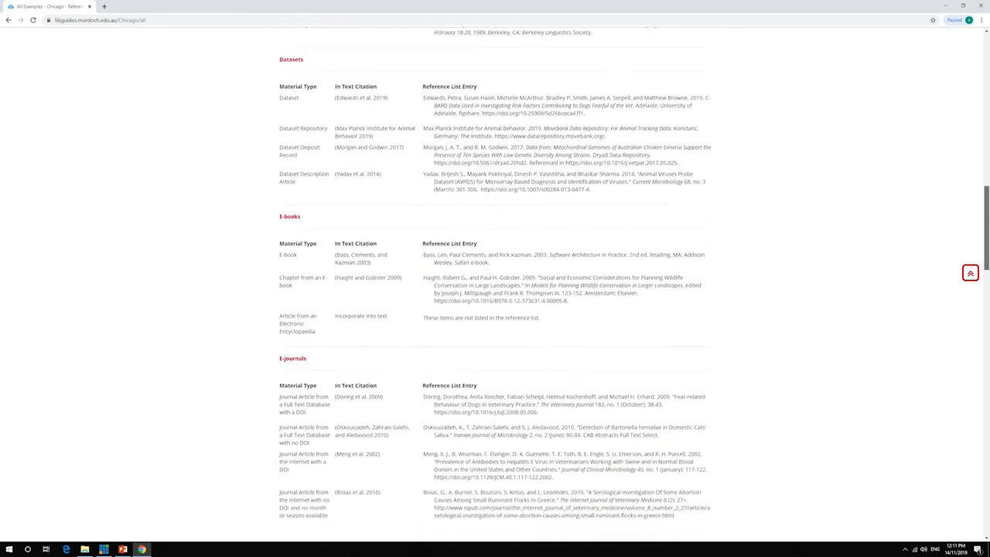
{"action": "scroll", "scroll_direction": "down", "scroll_amount": 3}
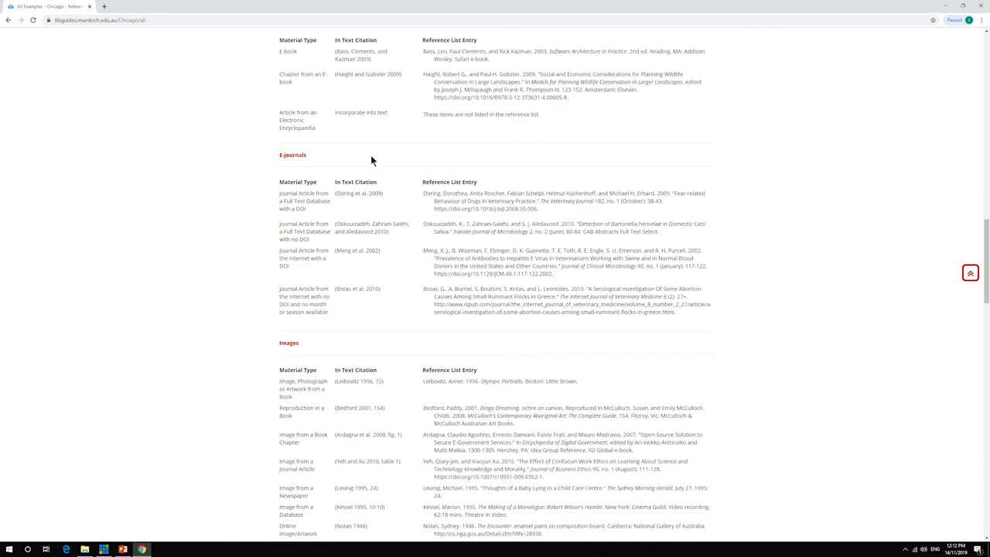
{"action": "mouse_move", "coordinate": [354, 163]}
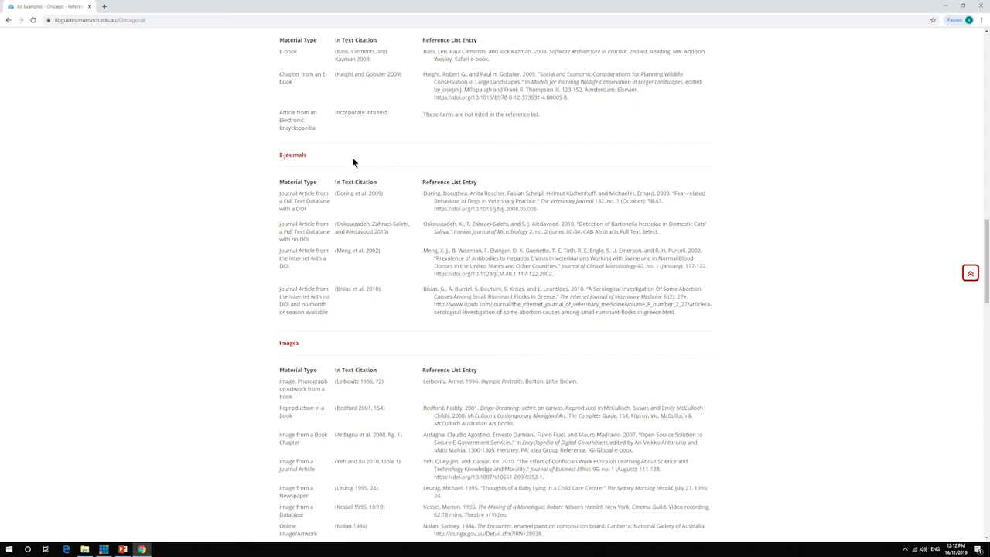